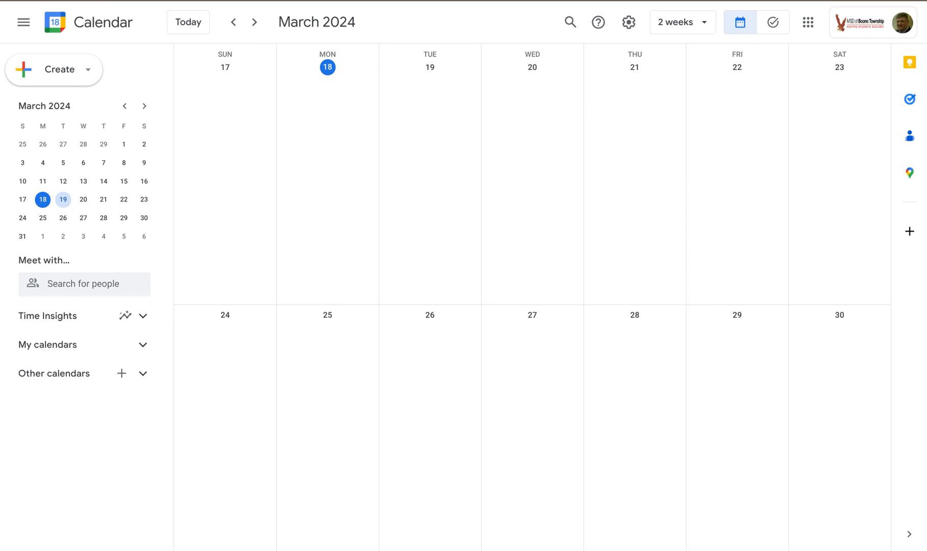
mouse_move(142, 82)
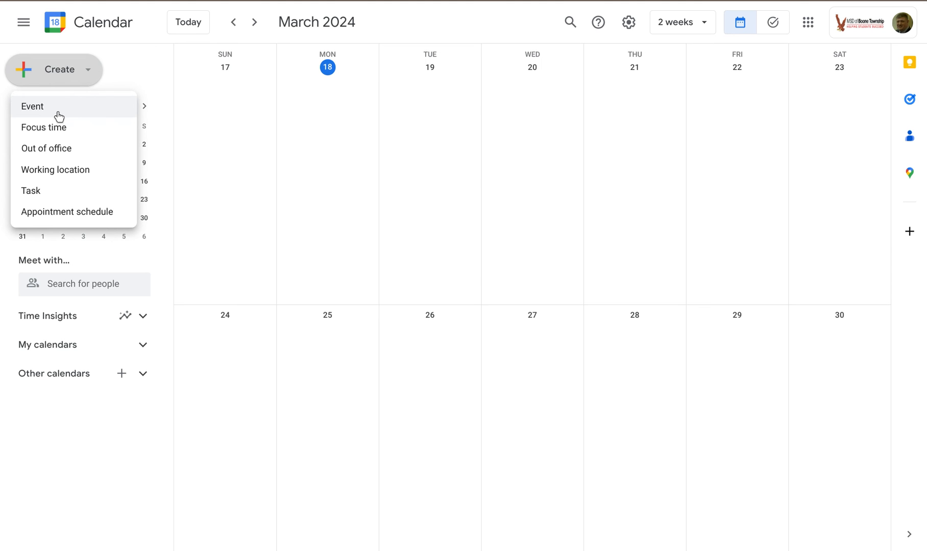
mouse_move(56, 148)
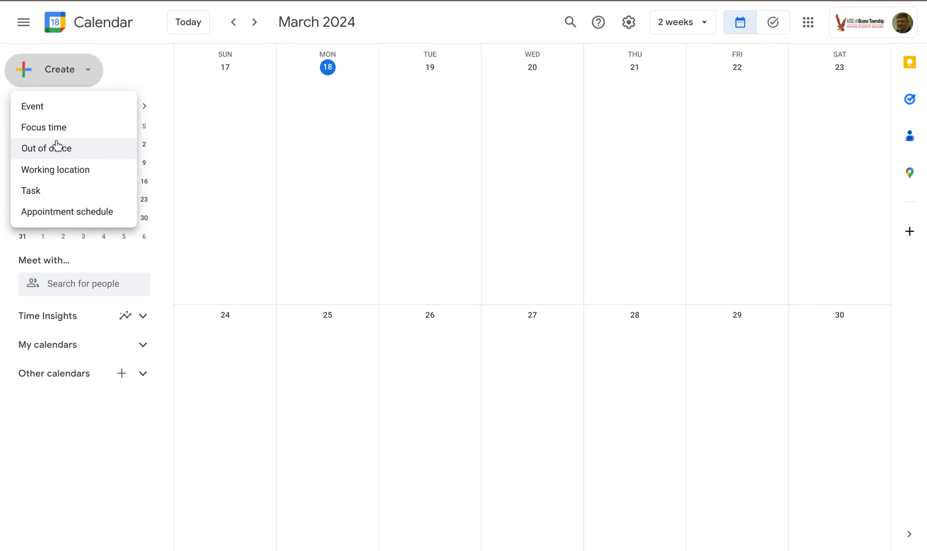
mouse_move(56, 170)
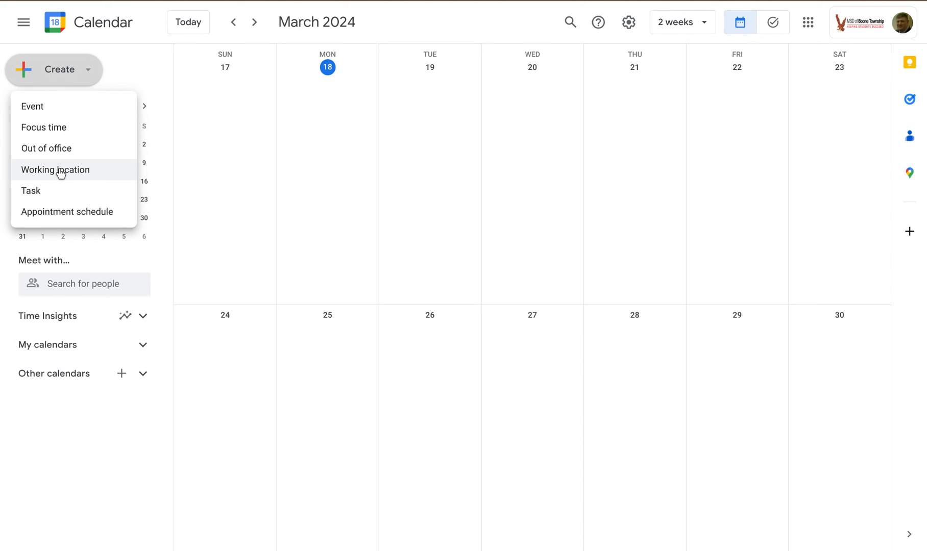
mouse_move(64, 191)
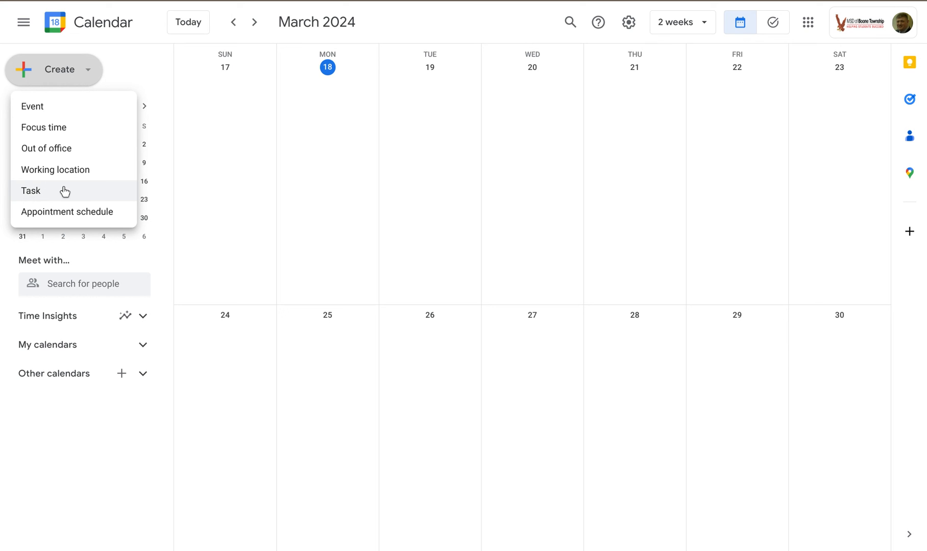
mouse_move(76, 212)
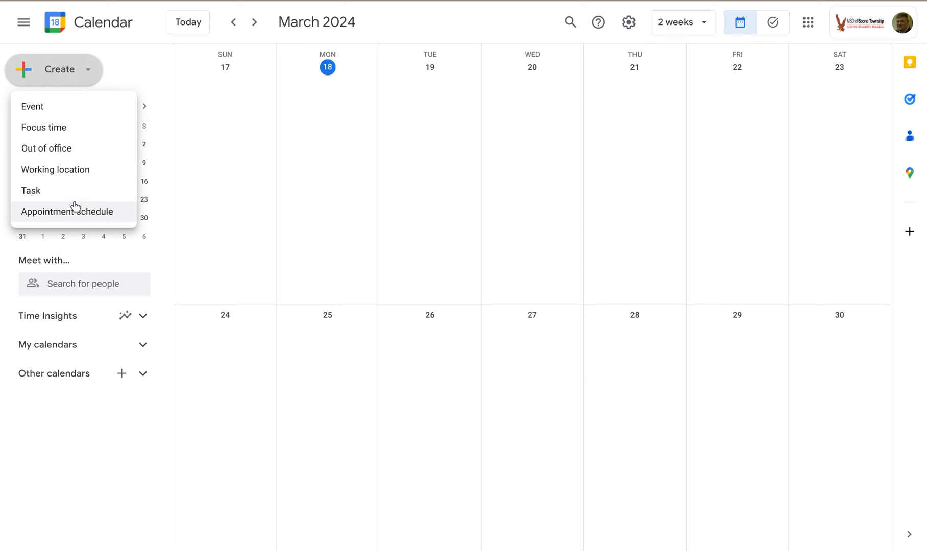
mouse_move(68, 111)
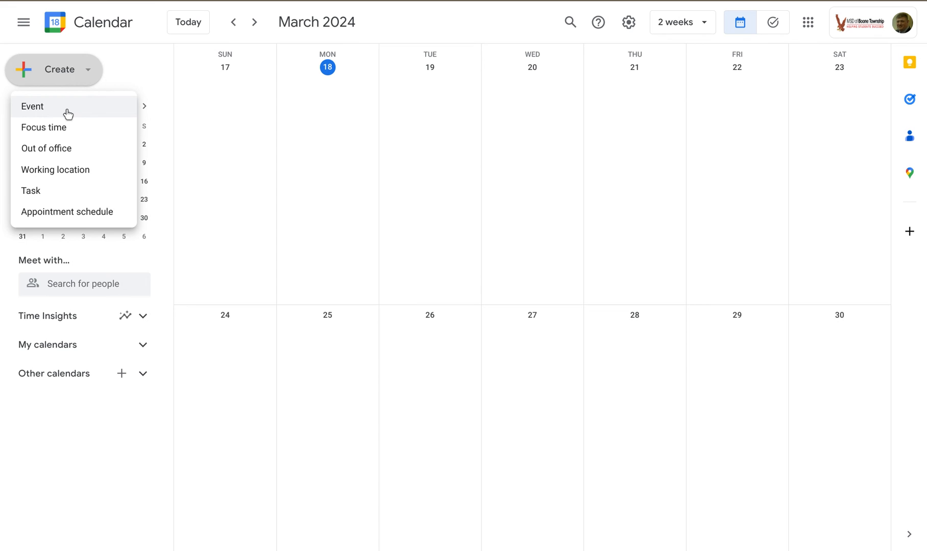
mouse_move(42, 110)
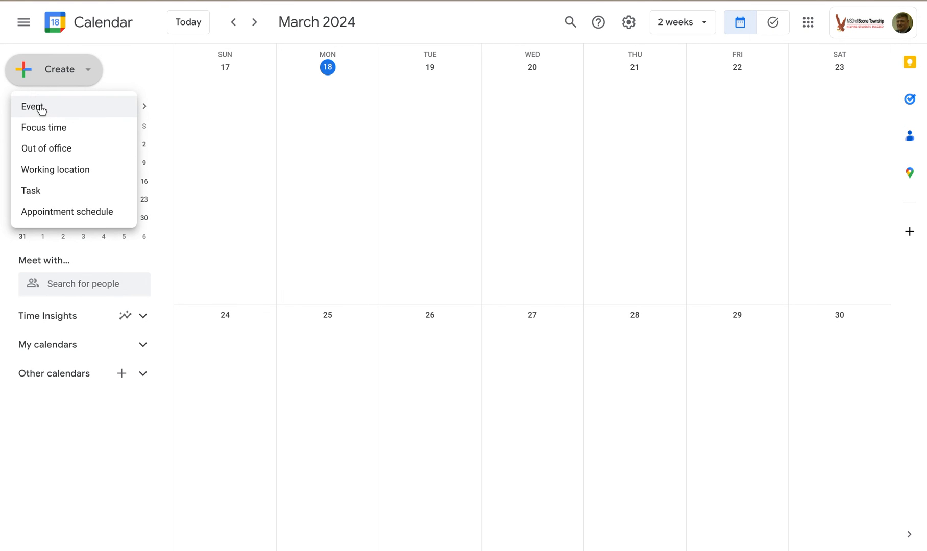
- Start a new event for Tuesday, March 19 from the Create menu, then close the draft unsaved
left_click(33, 106)
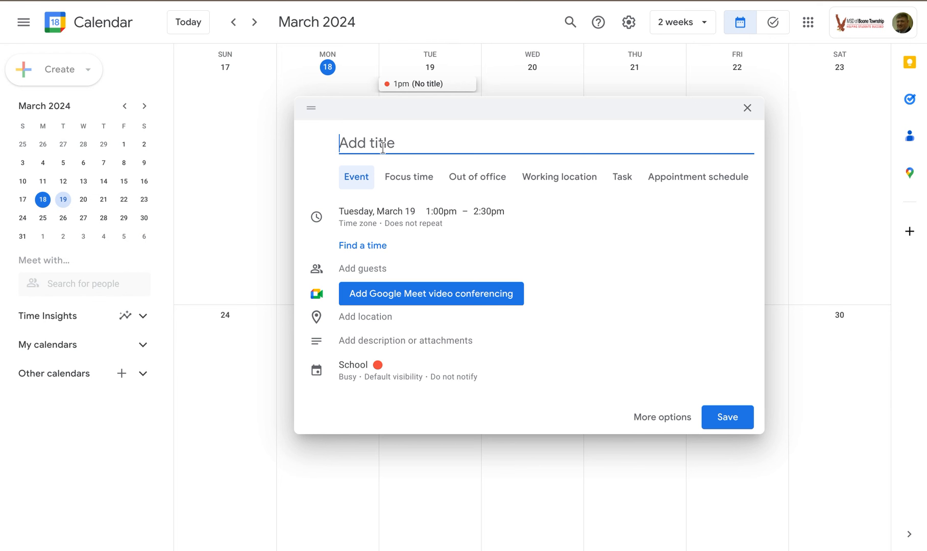
mouse_move(409, 177)
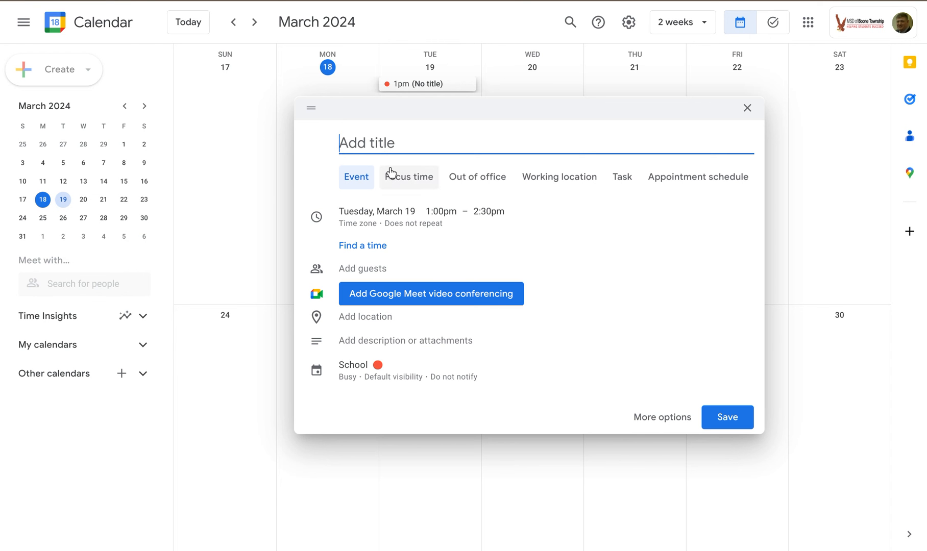
mouse_move(703, 189)
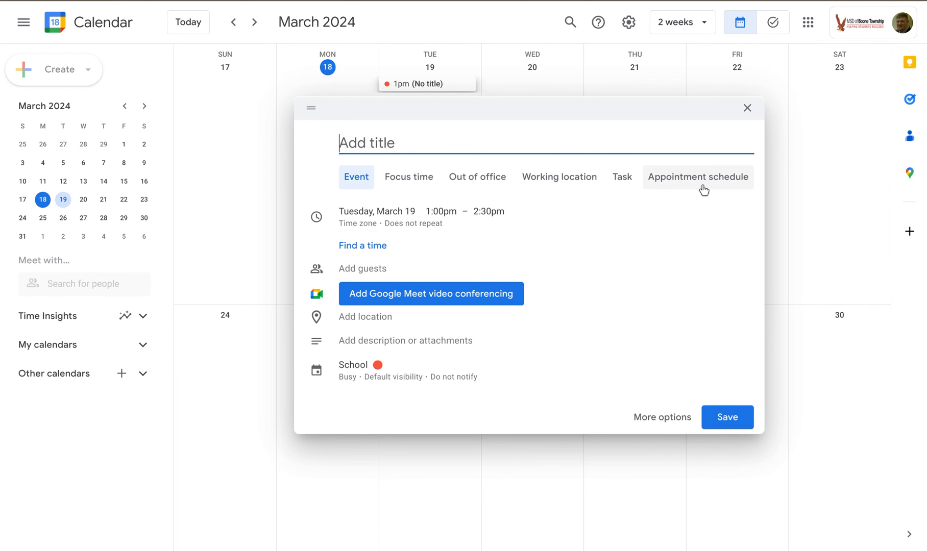
mouse_move(666, 170)
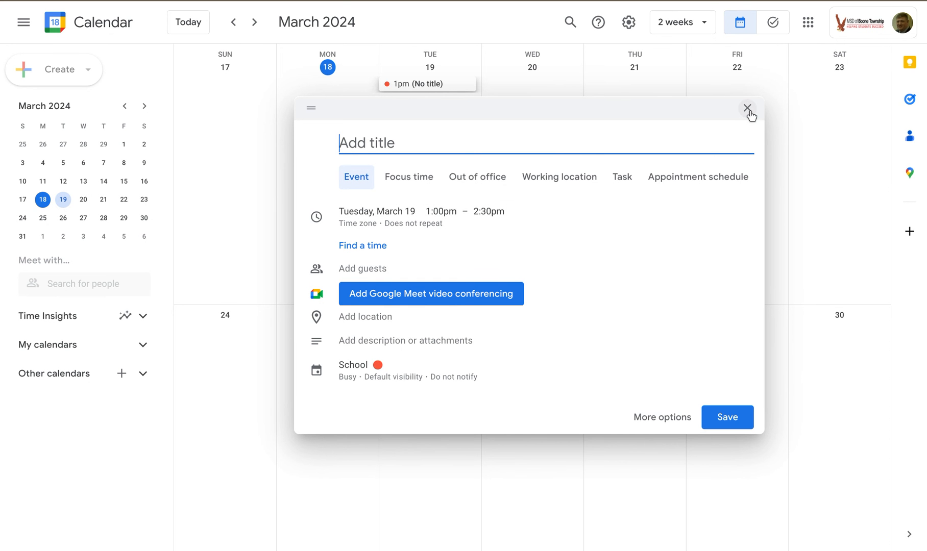
mouse_move(747, 108)
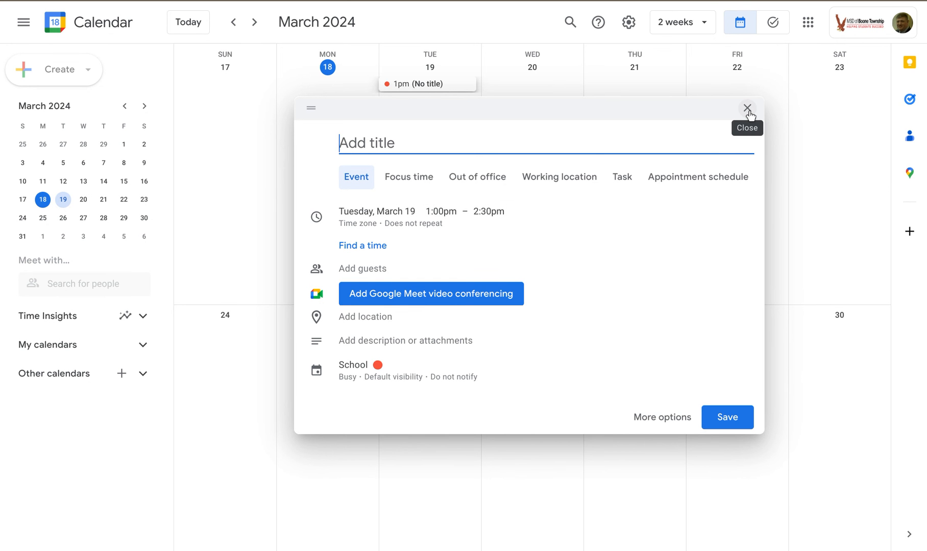
left_click(748, 109)
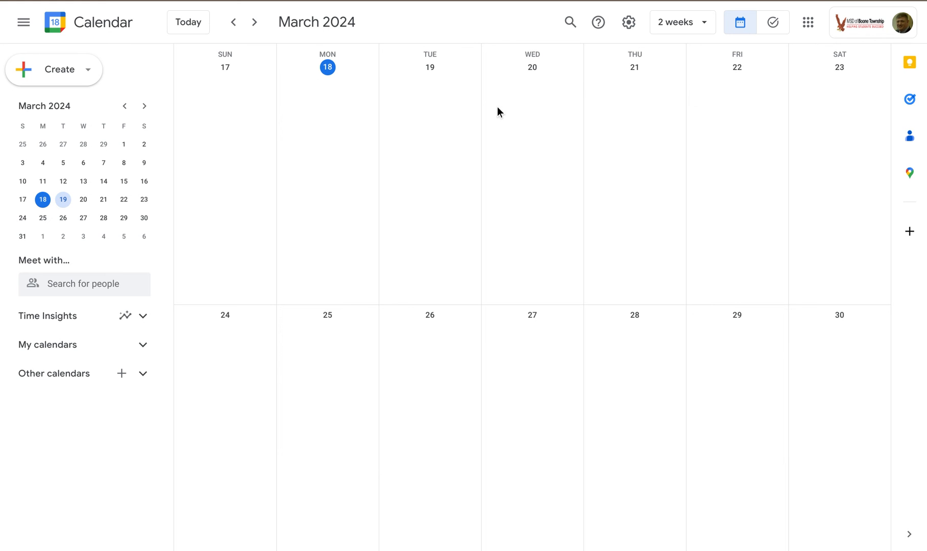
mouse_move(547, 209)
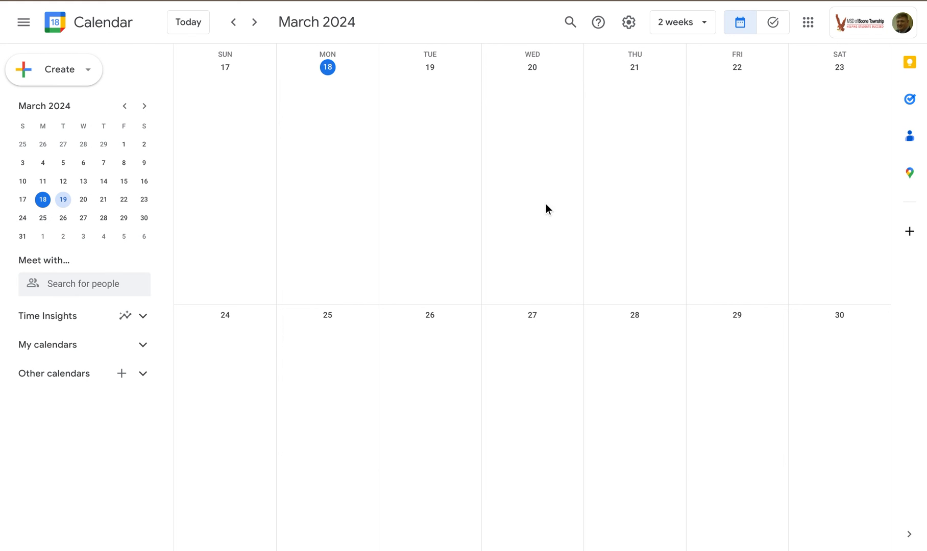
- Start a new untitled all-day event by selecting the Monday, March 25 day cell
left_click(326, 331)
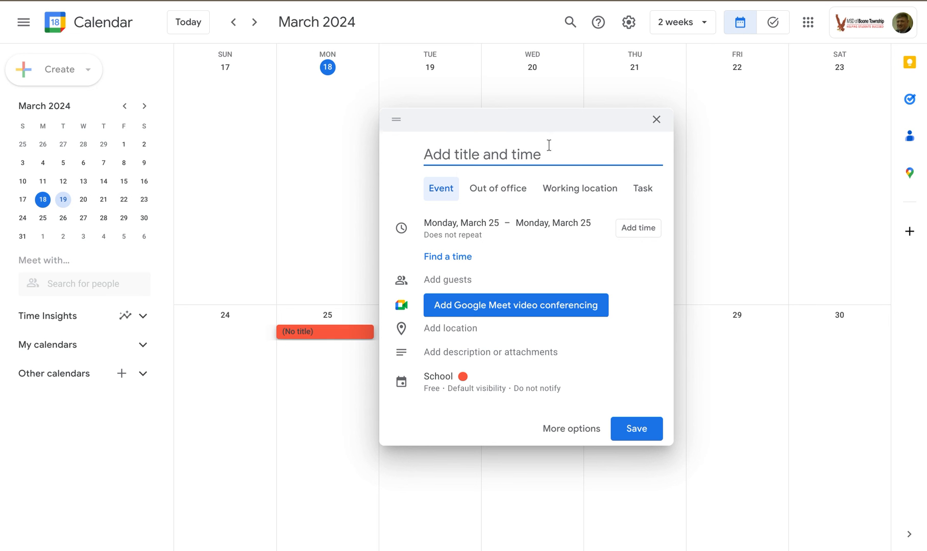
mouse_move(648, 281)
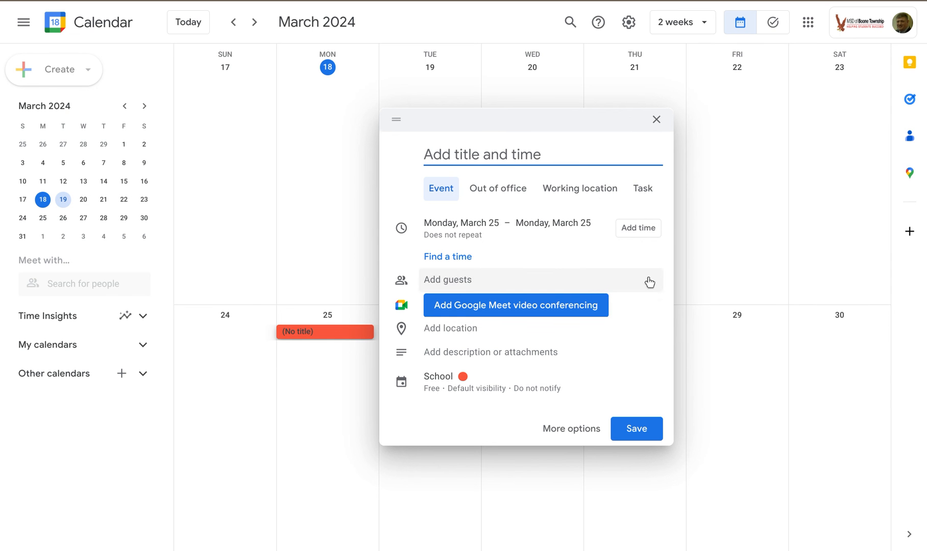
mouse_move(667, 138)
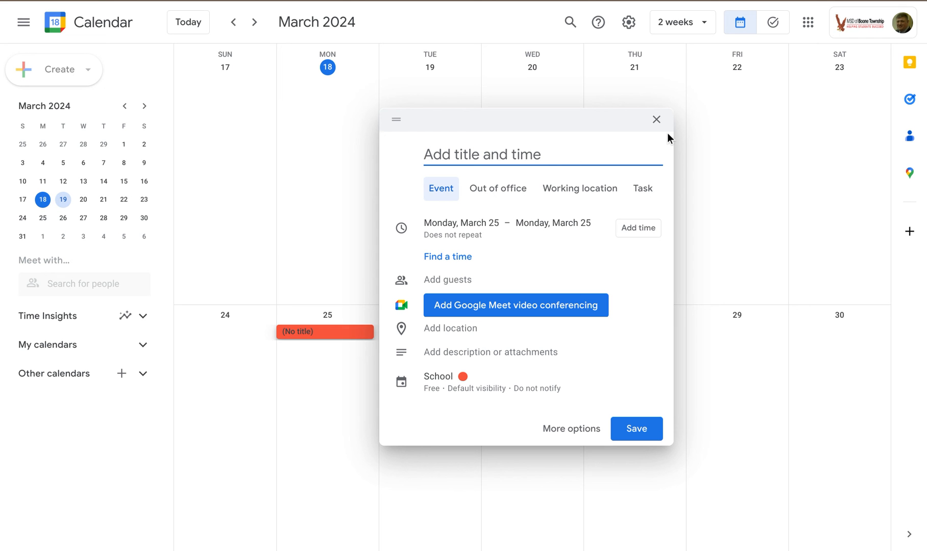